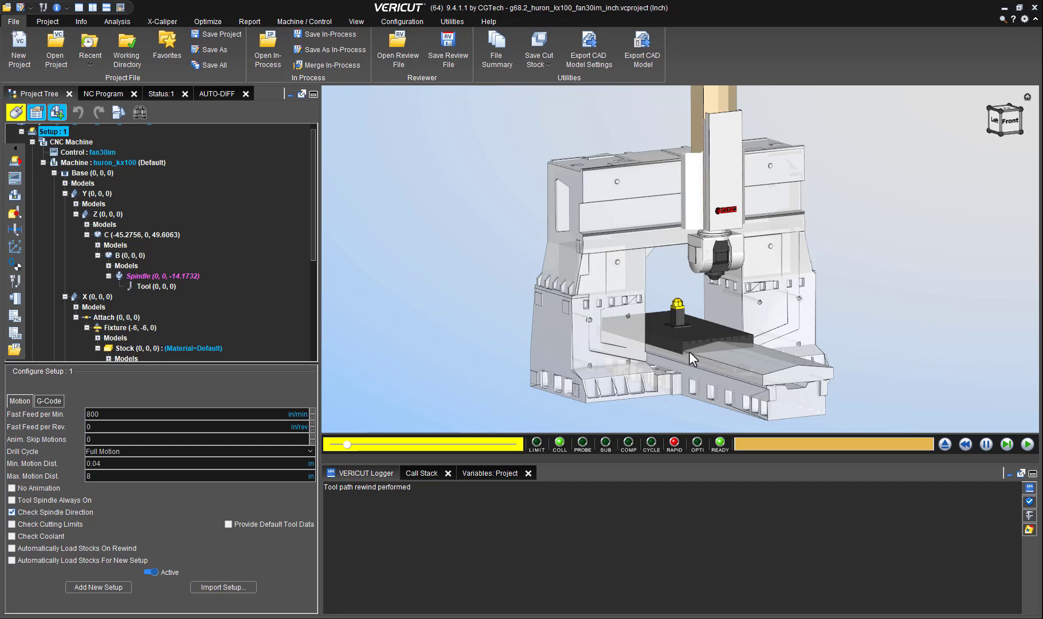
pyautogui.moveTo(900, 386)
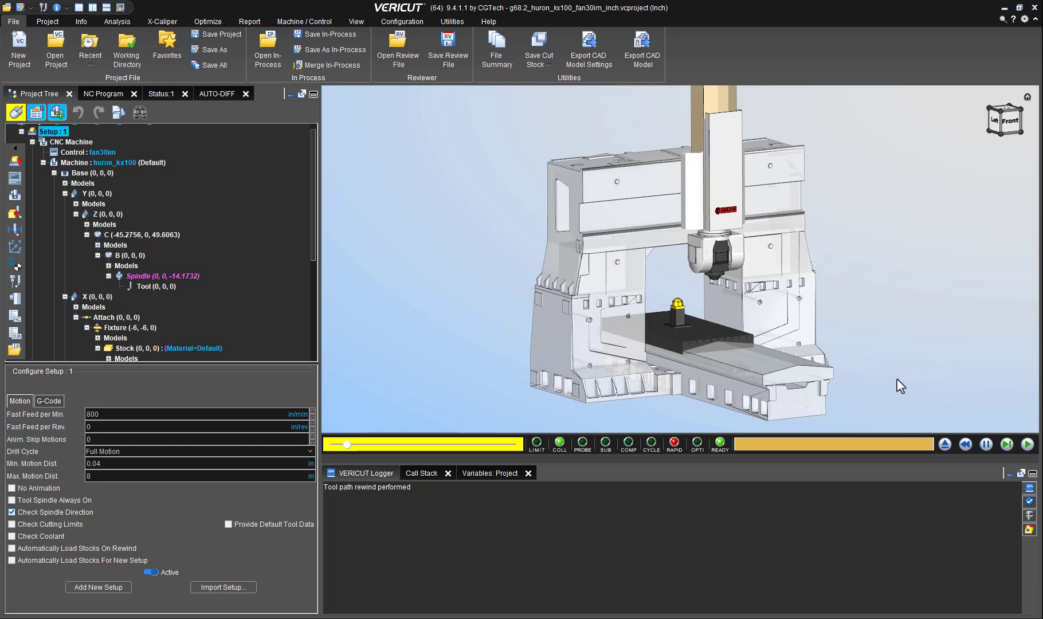
pyautogui.moveTo(1013, 430)
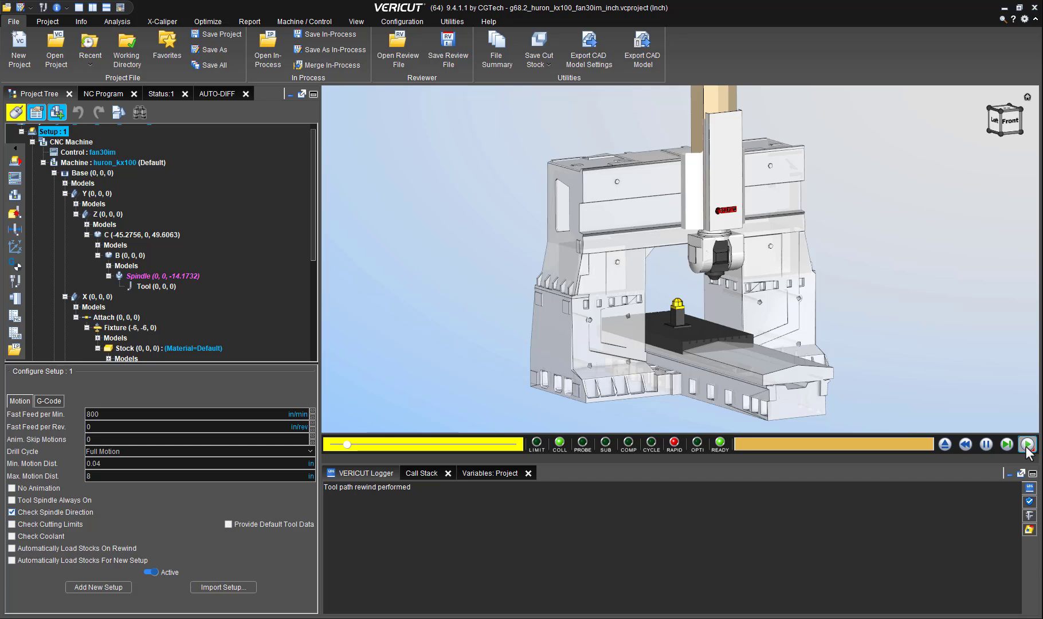
# Run the NC program simulation until it halts at line 117.
pyautogui.click(1027, 445)
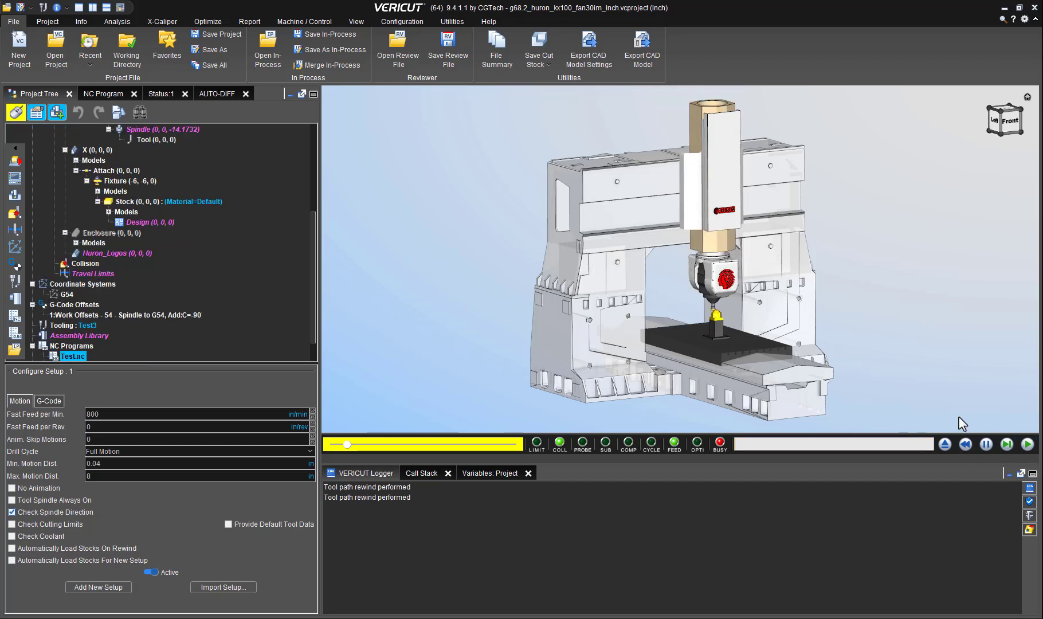
pyautogui.click(1027, 445)
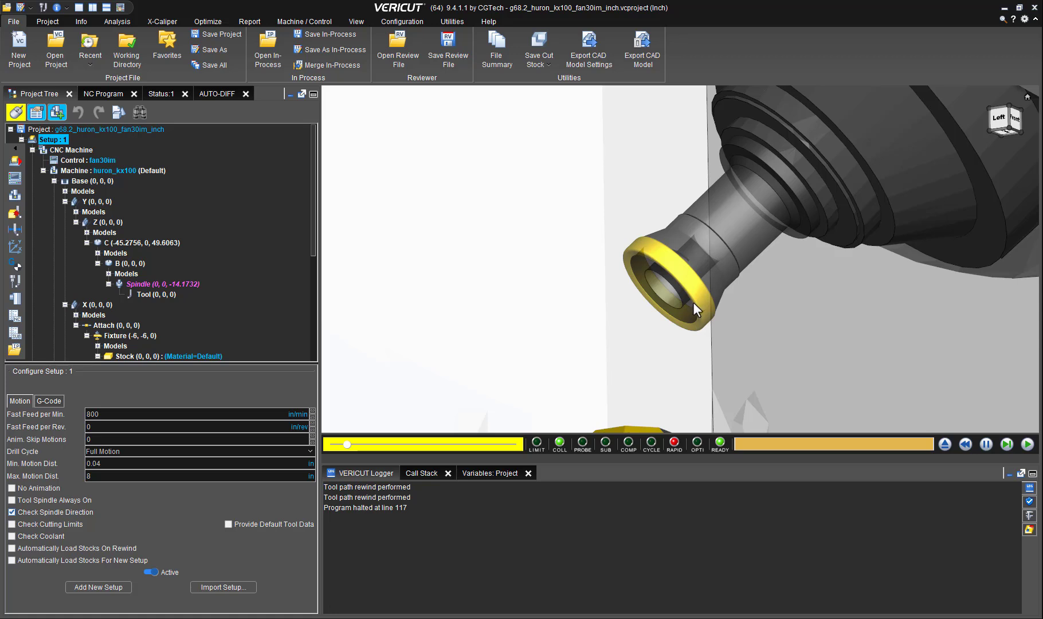
pyautogui.moveTo(689, 316)
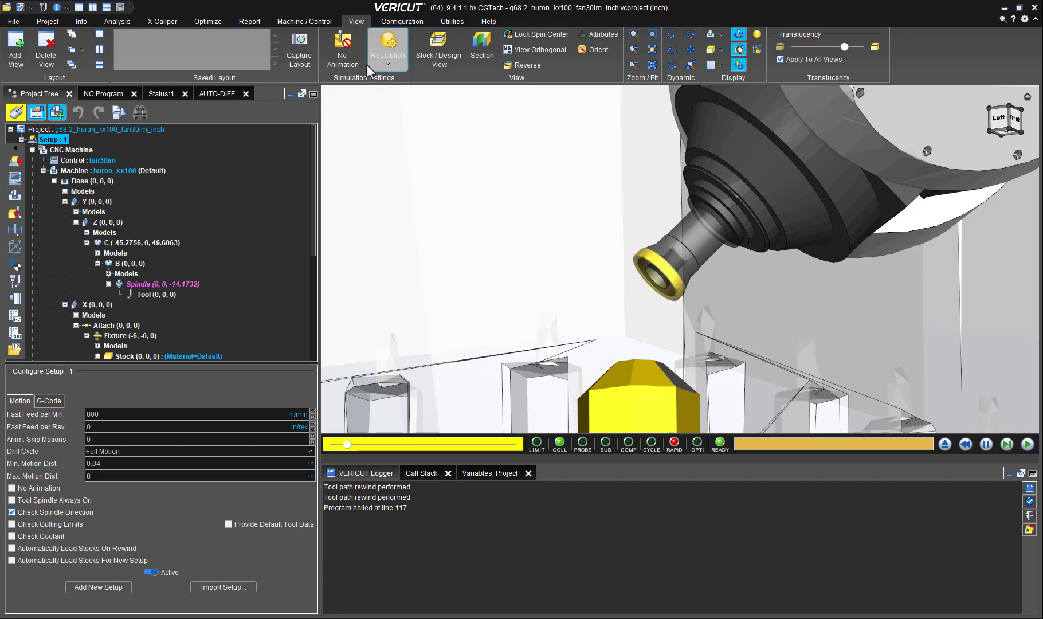
pyautogui.moveTo(708, 298)
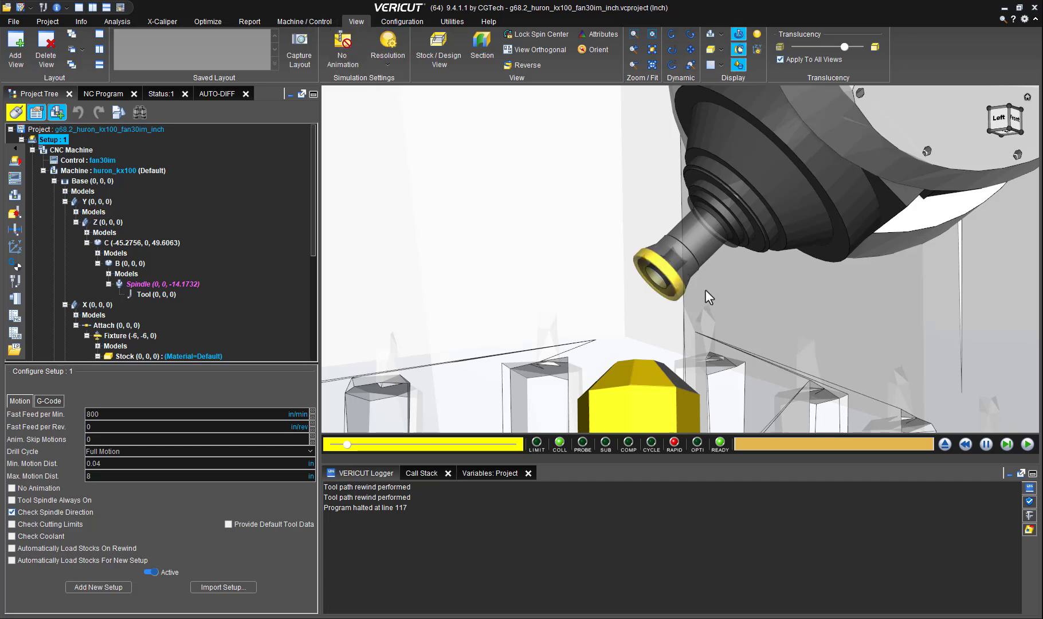
pyautogui.moveTo(707, 316)
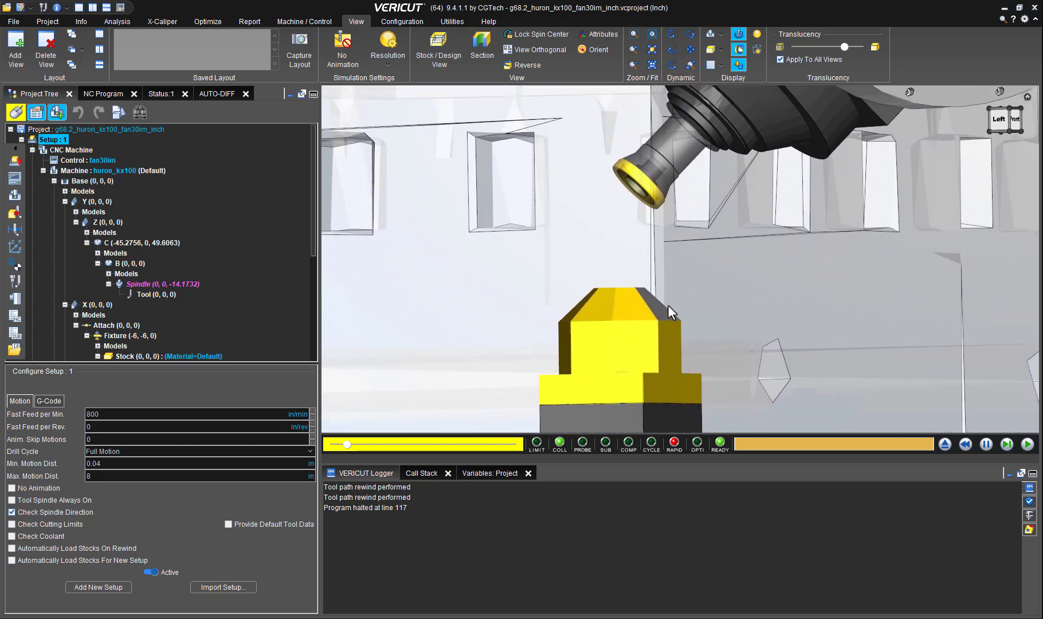
pyautogui.moveTo(676, 331)
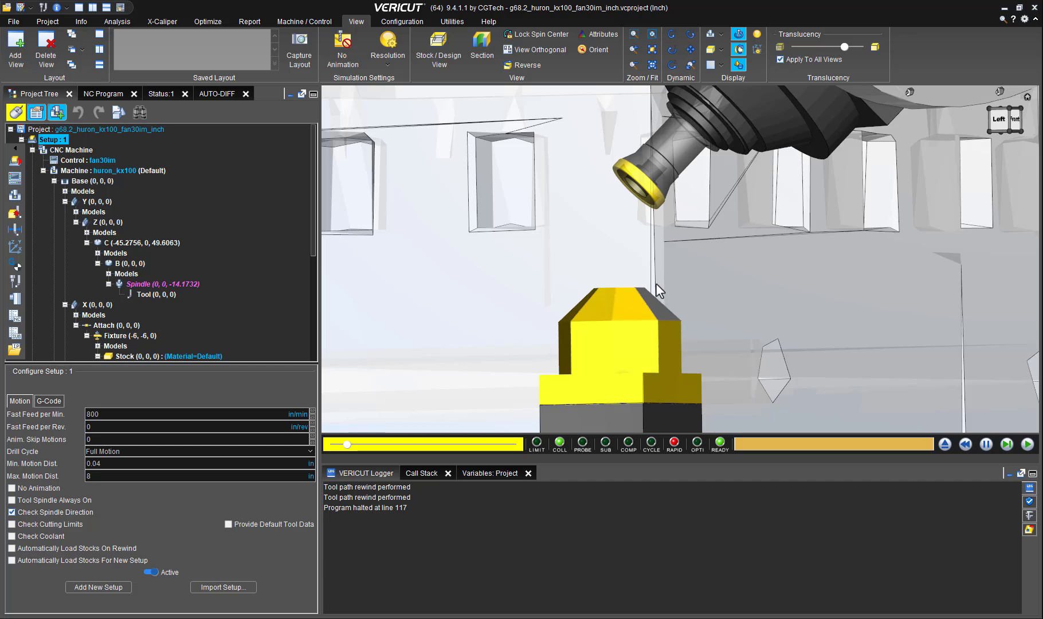
pyautogui.moveTo(594, 84)
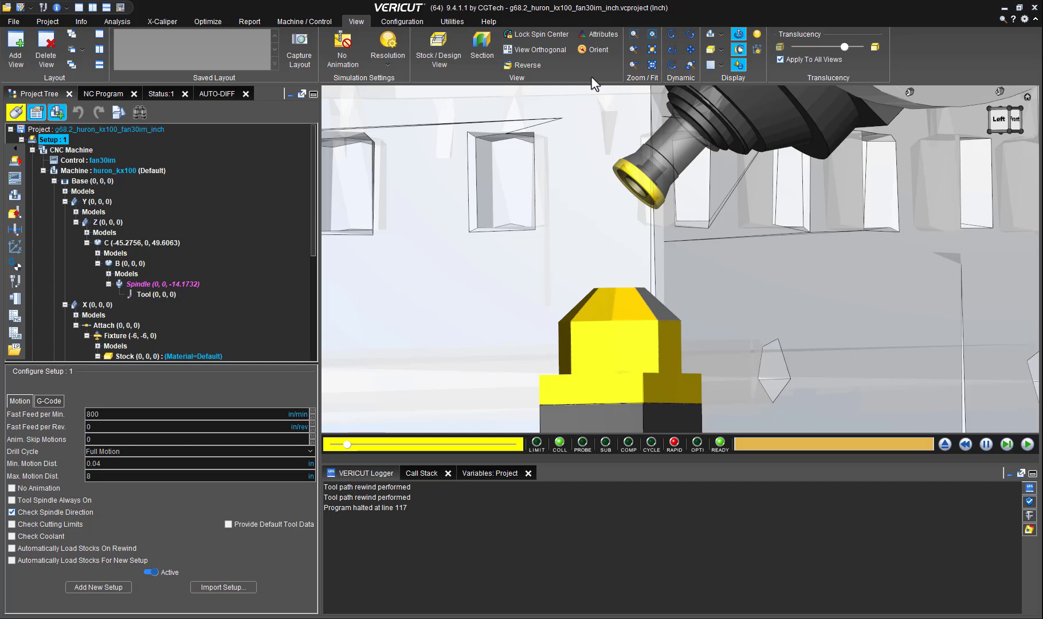
pyautogui.moveTo(740, 363)
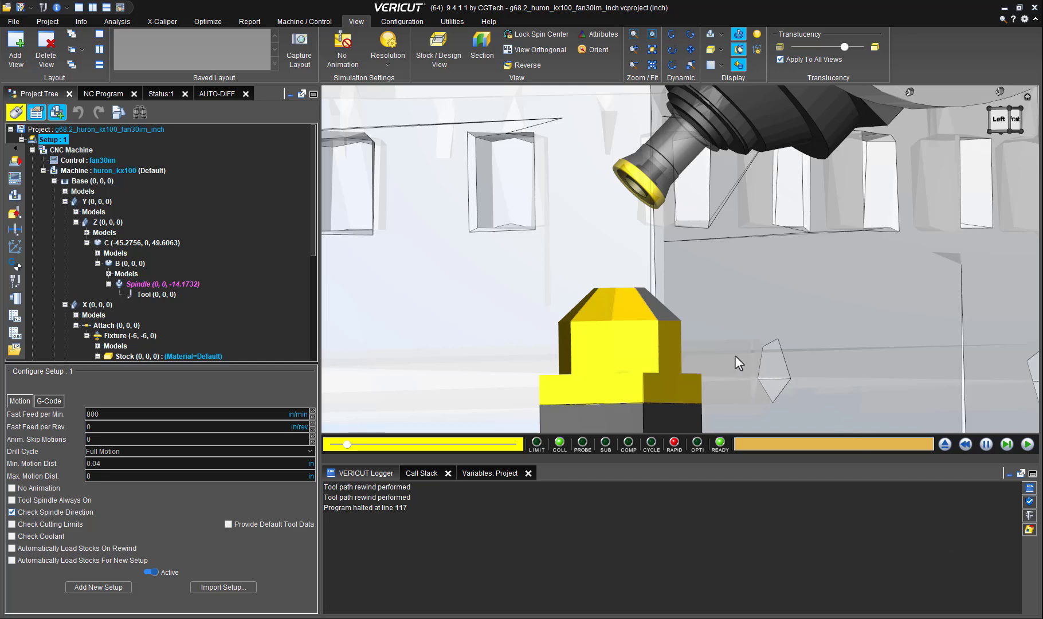
pyautogui.moveTo(625, 308)
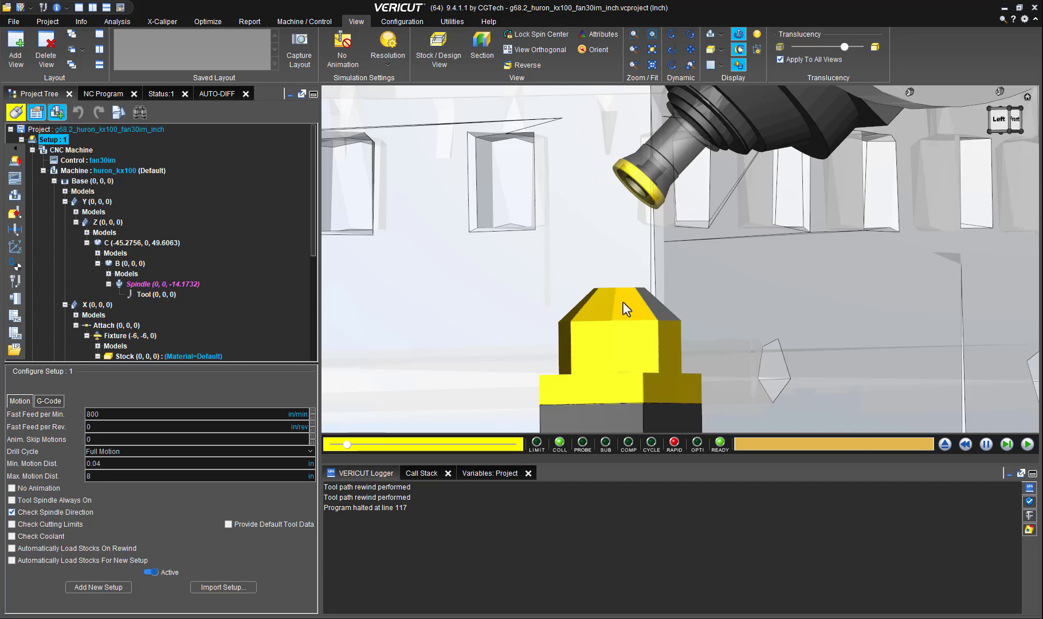
pyautogui.moveTo(468, 123)
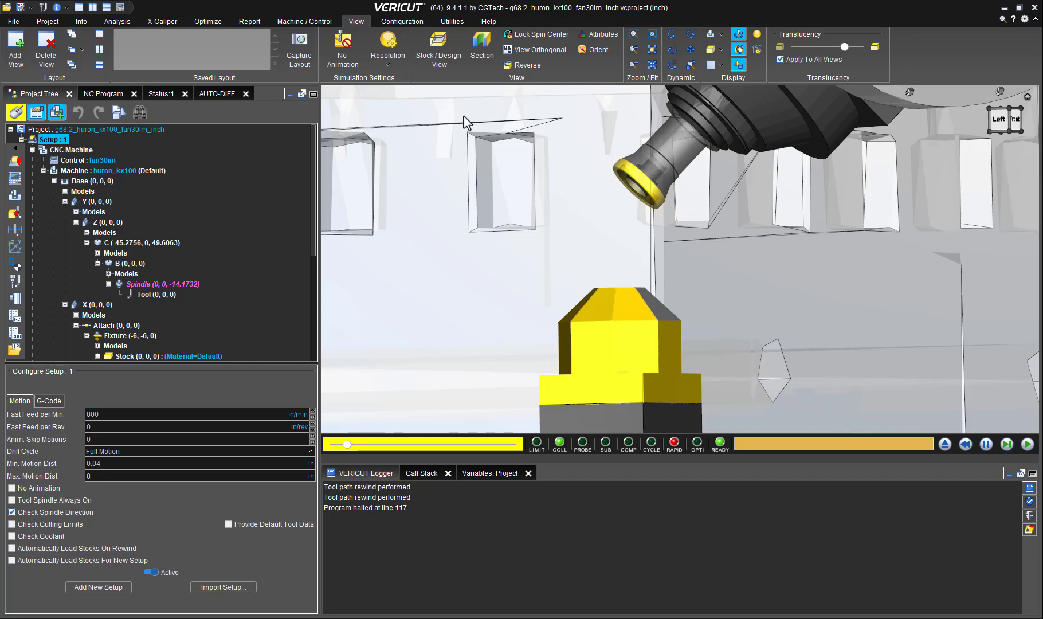
# In X-Caliper, set From to Component Origin and pick the tool's origin as the start point.
pyautogui.click(161, 21)
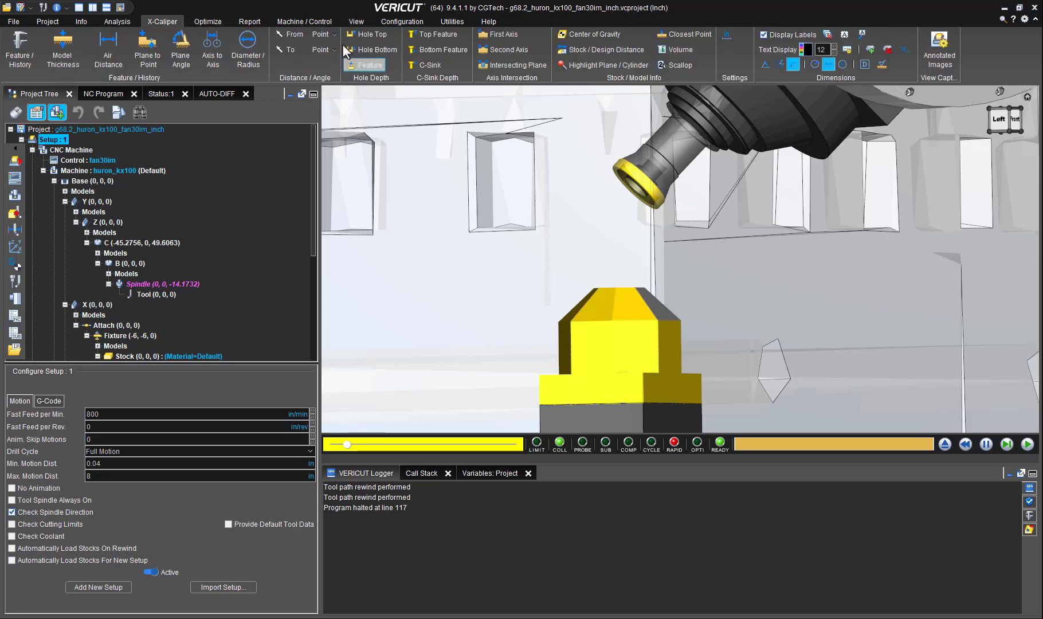
pyautogui.click(333, 34)
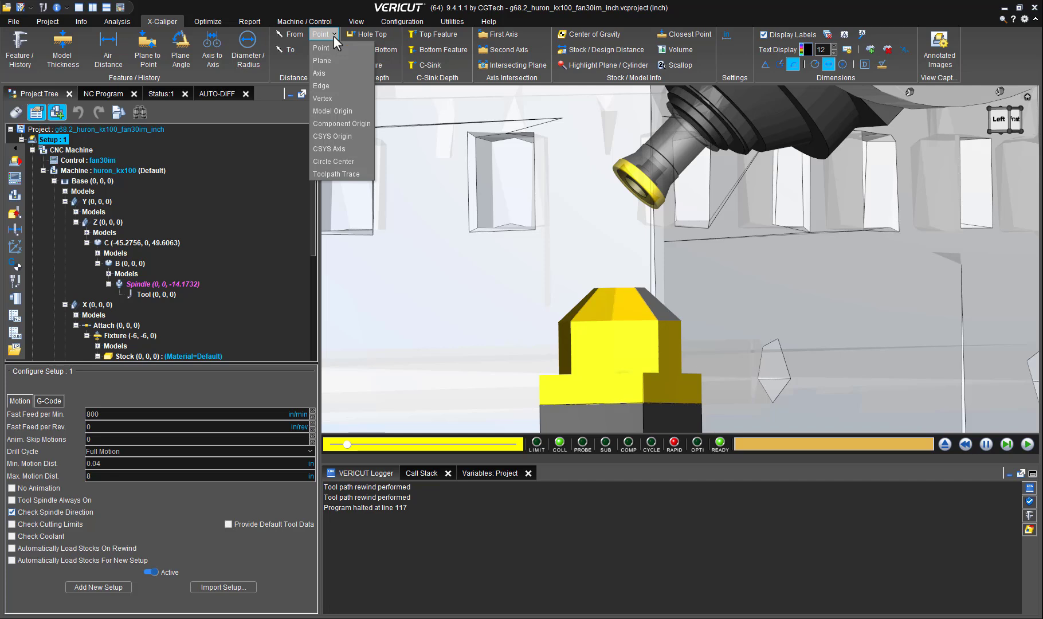
pyautogui.moveTo(339, 98)
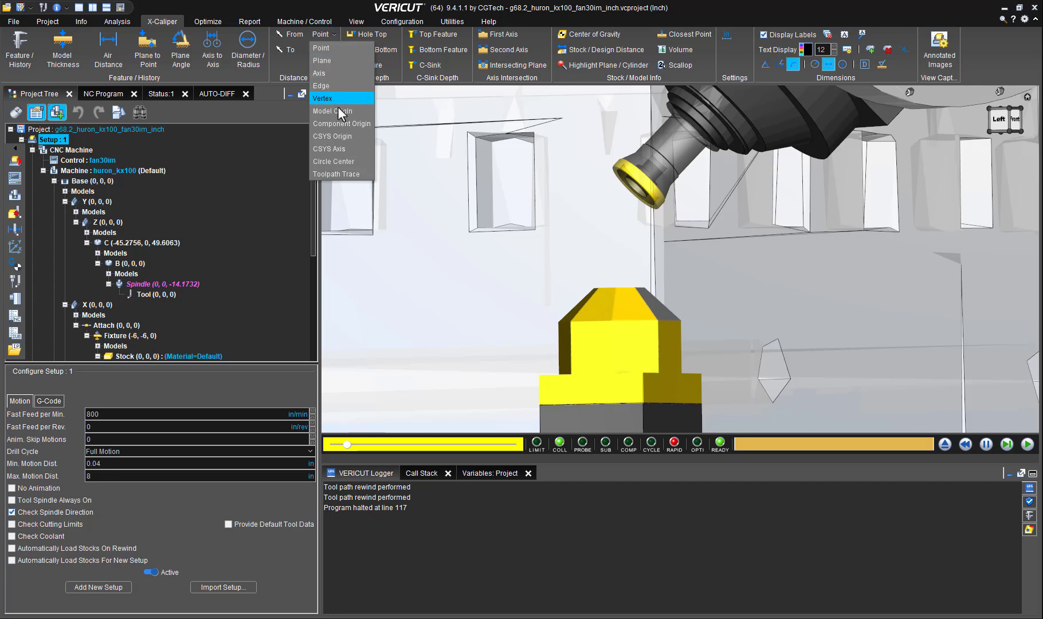
pyautogui.moveTo(341, 123)
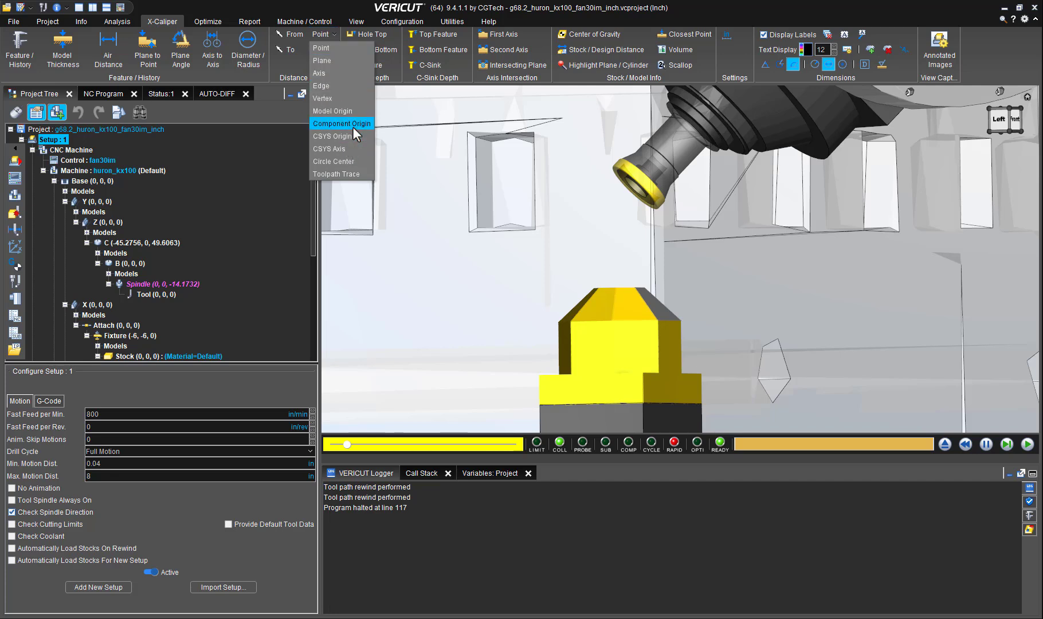
pyautogui.click(341, 123)
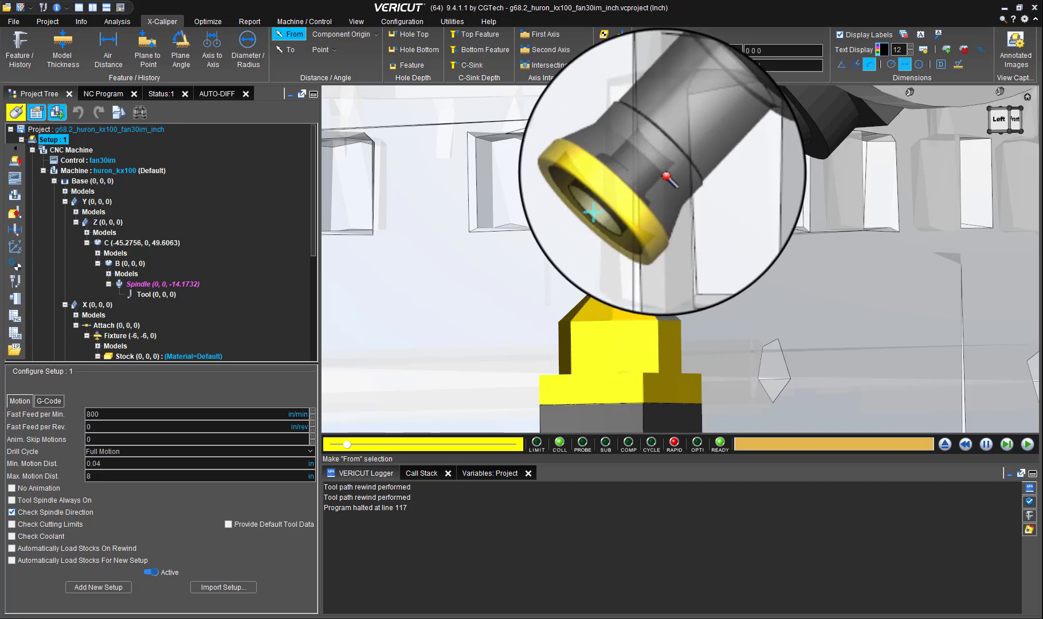
pyautogui.click(288, 49)
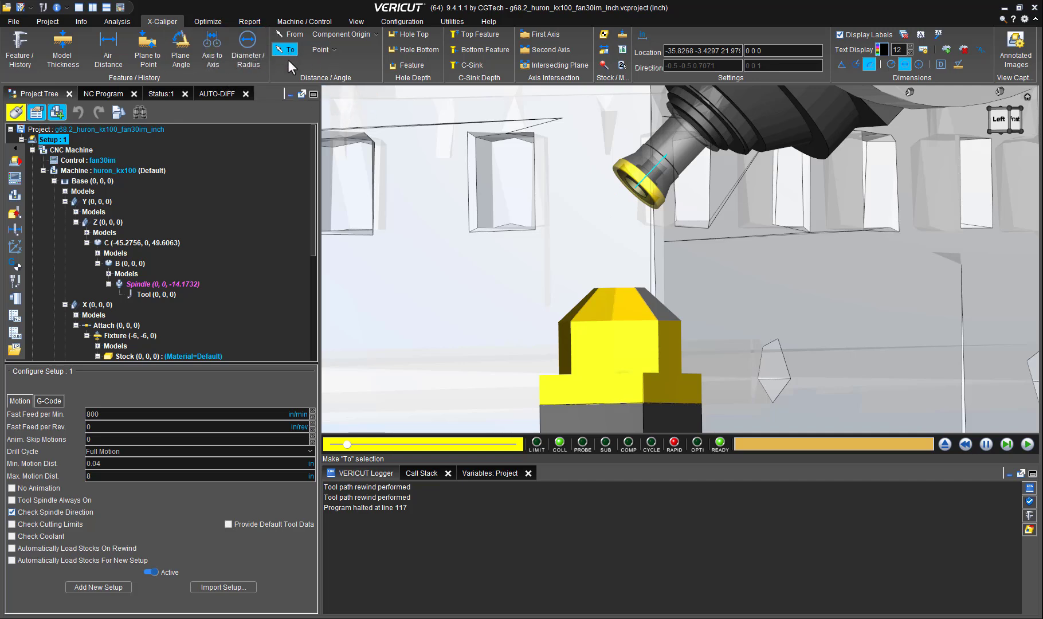
# Show the active coordinate system axes and measure 2.0852 in to the Driven Point Zero plane.
pyautogui.rightClick(764, 286)
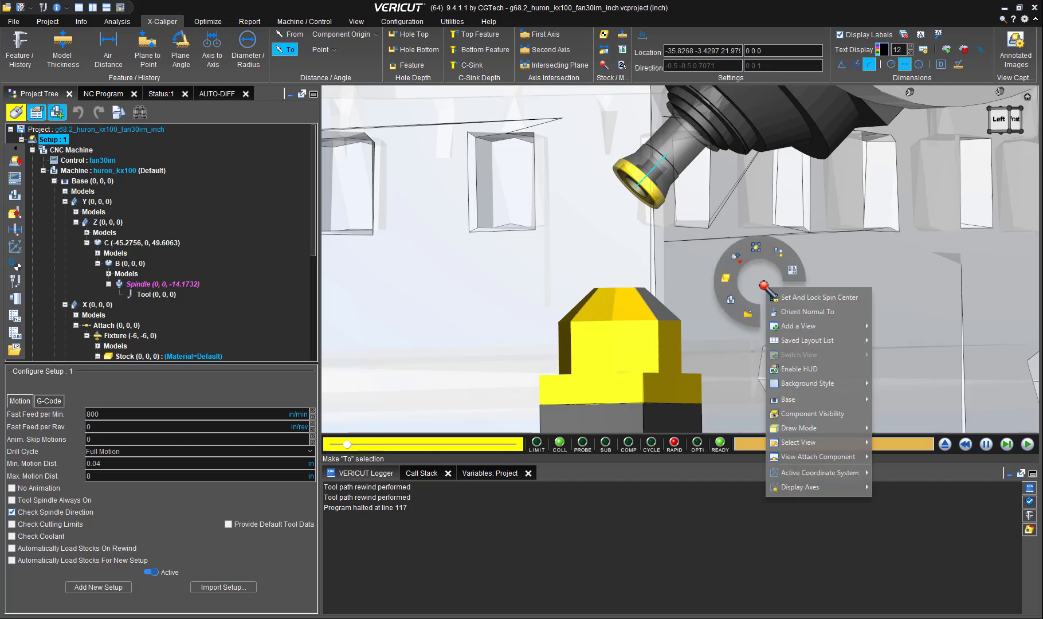
pyautogui.moveTo(796, 486)
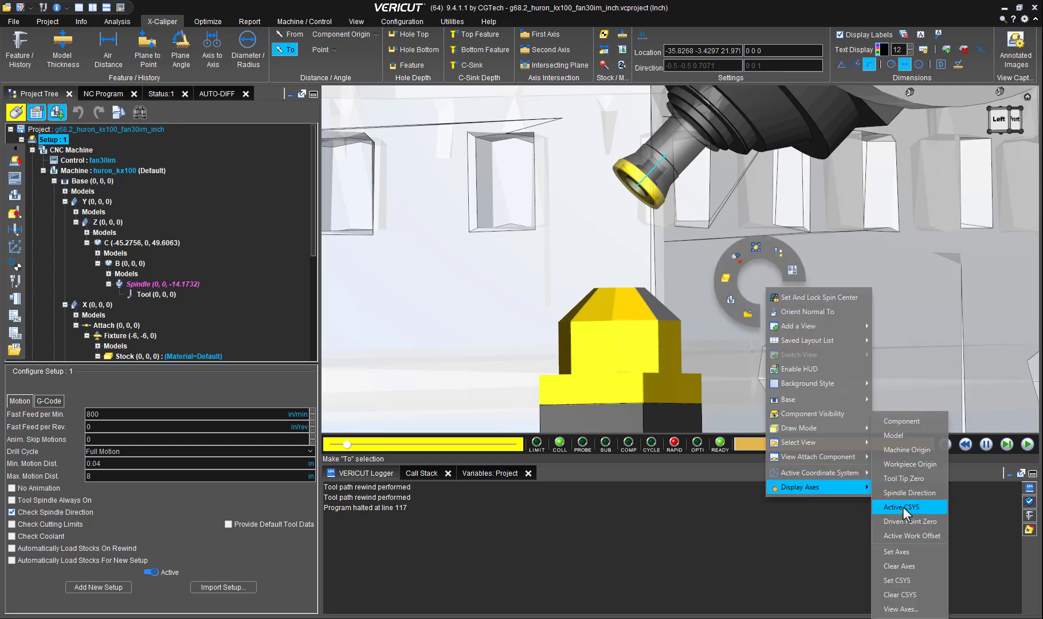
pyautogui.click(901, 507)
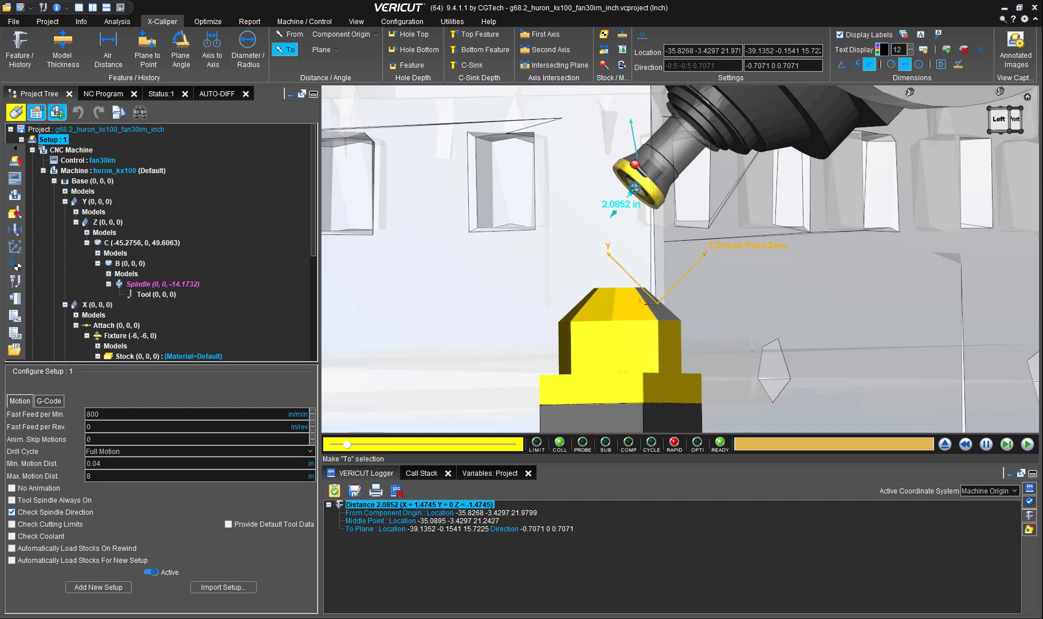
pyautogui.click(285, 49)
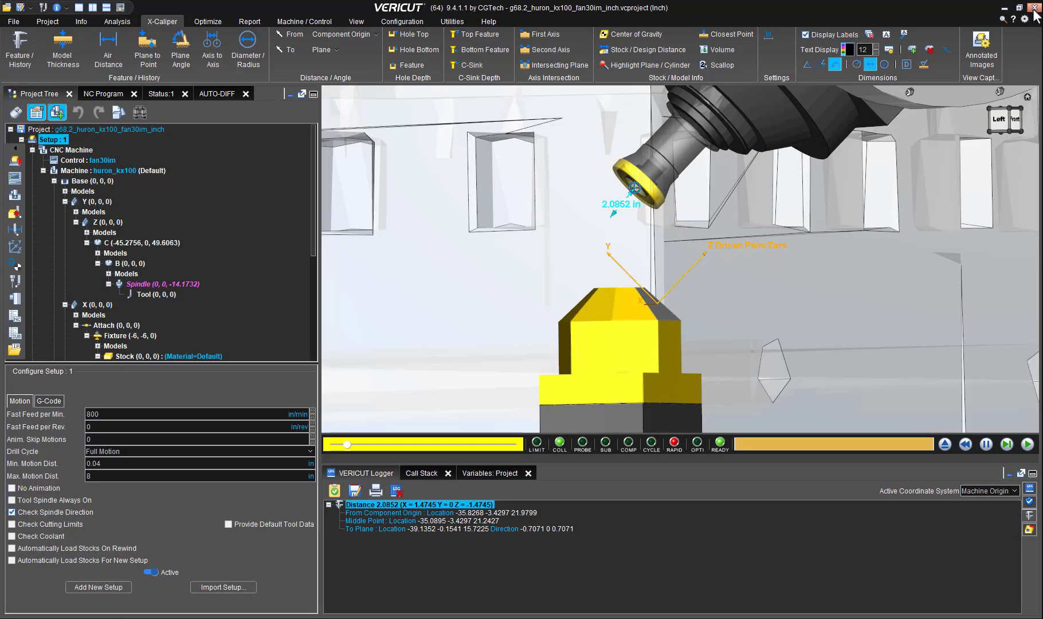
pyautogui.moveTo(890, 174)
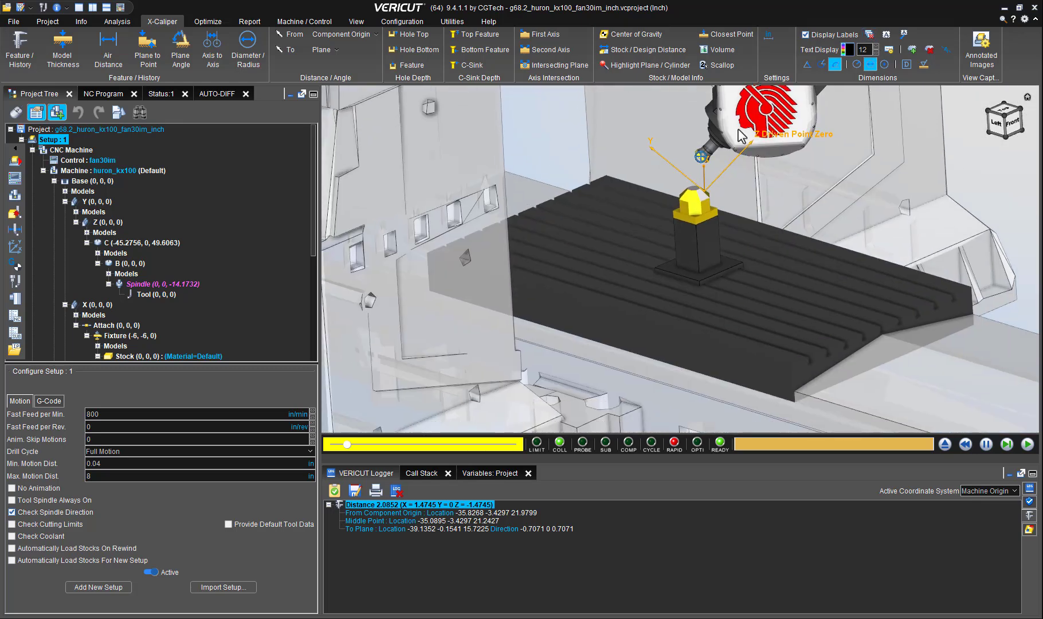
# Rewind and rerun the NC program to halt at line 180, then reopen the From list.
pyautogui.click(1027, 444)
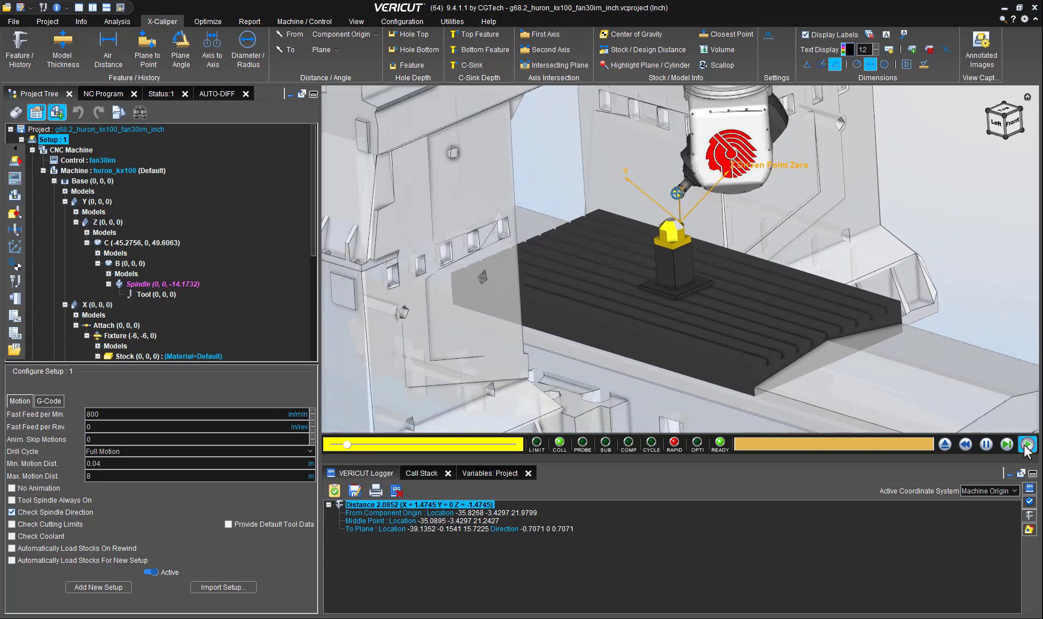
pyautogui.click(1027, 444)
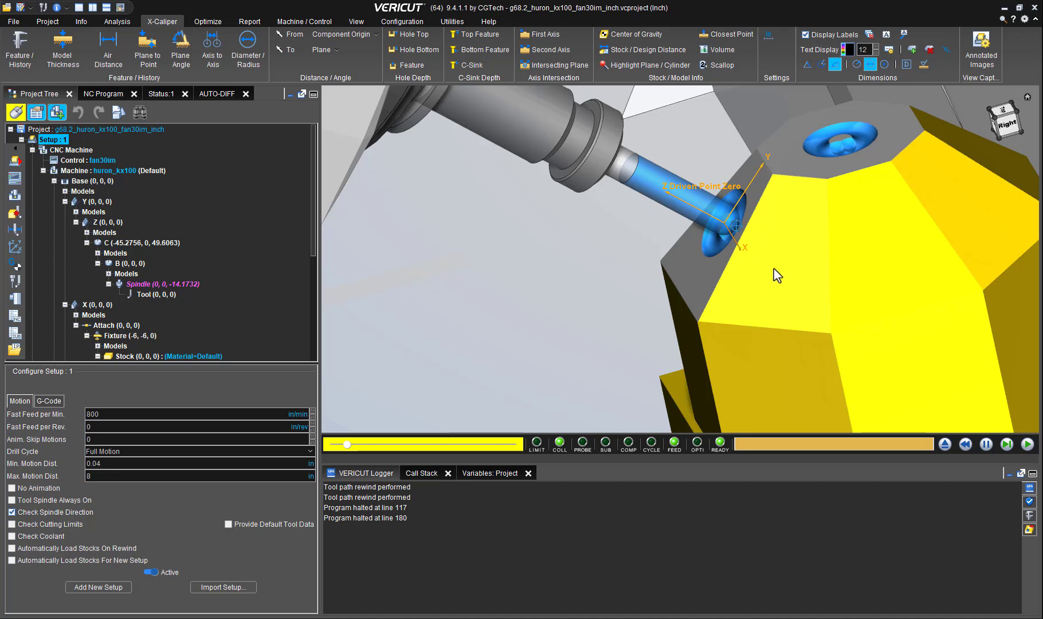
pyautogui.moveTo(738, 195)
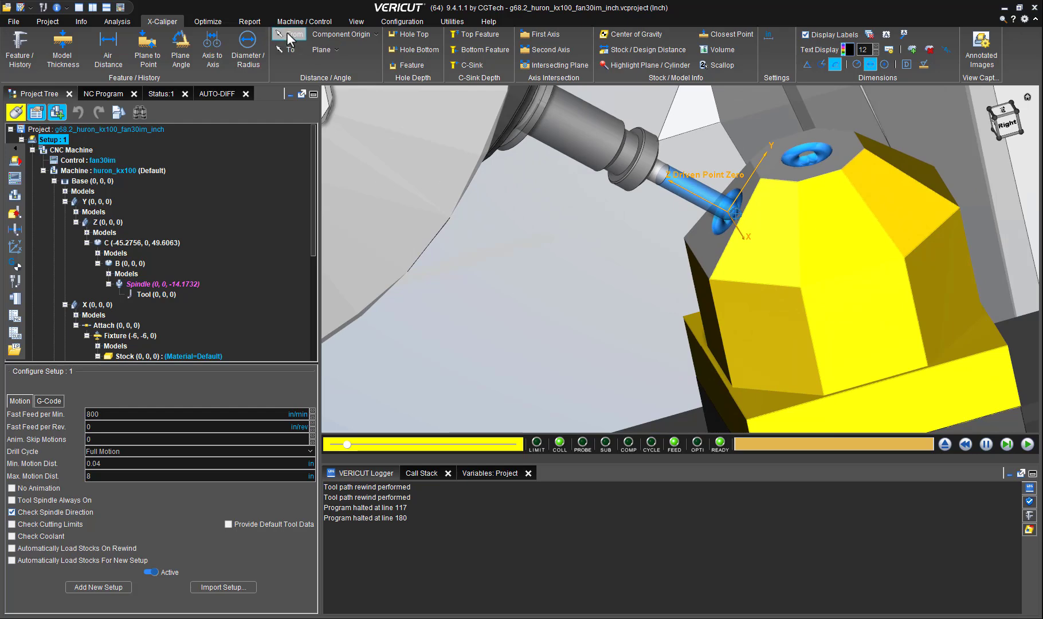
pyautogui.click(289, 34)
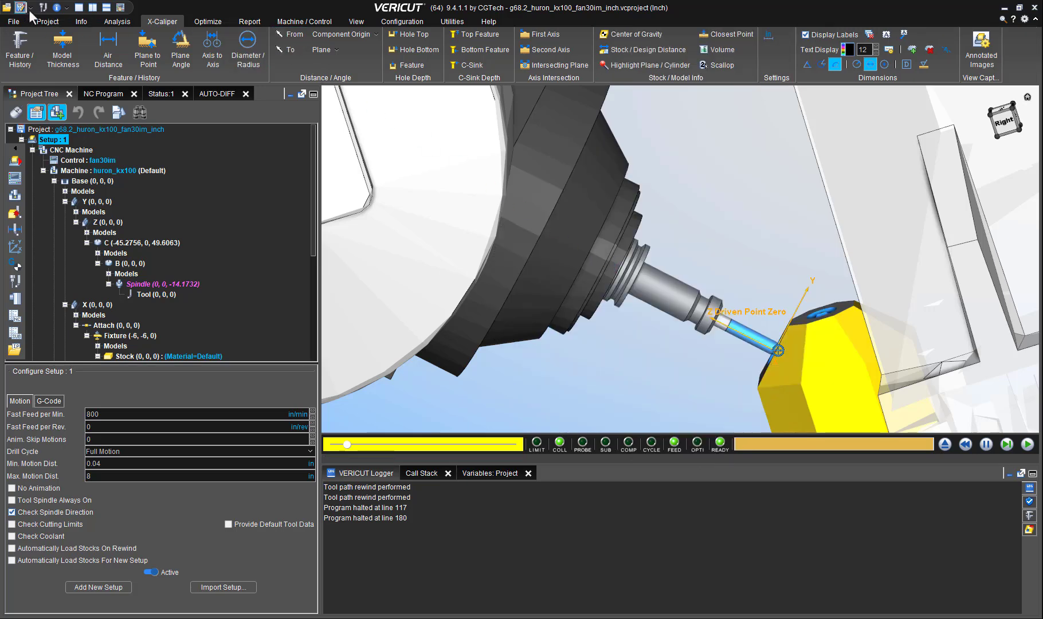
# Show tool 9 (EM 0.25) in Tool Manager with its 0 0 -6.5 driven point.
pyautogui.click(670, 42)
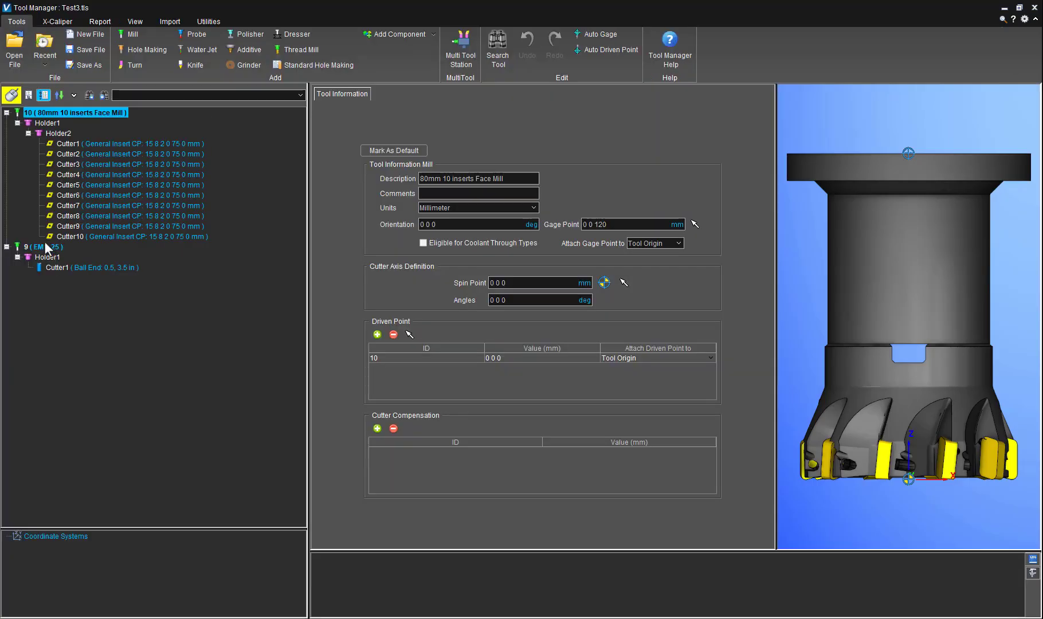
pyautogui.click(37, 247)
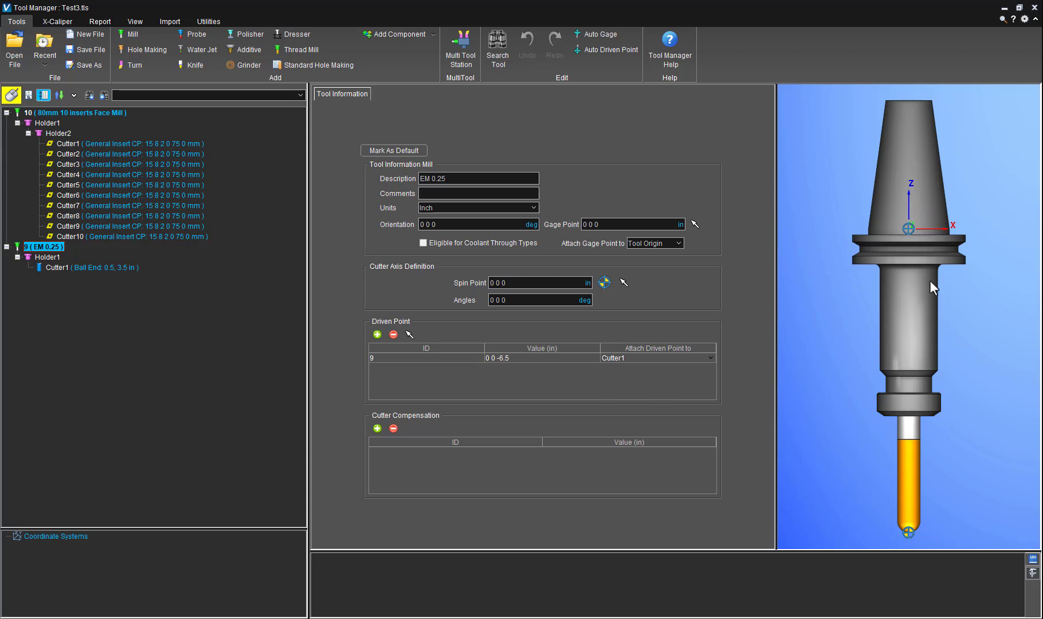
pyautogui.moveTo(919, 294)
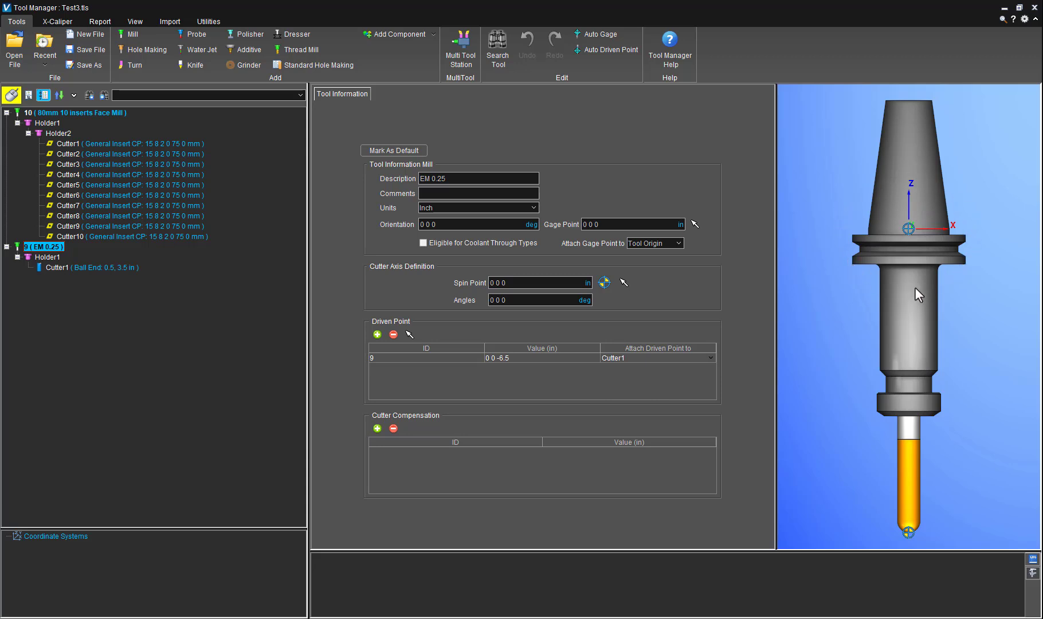
pyautogui.moveTo(884, 277)
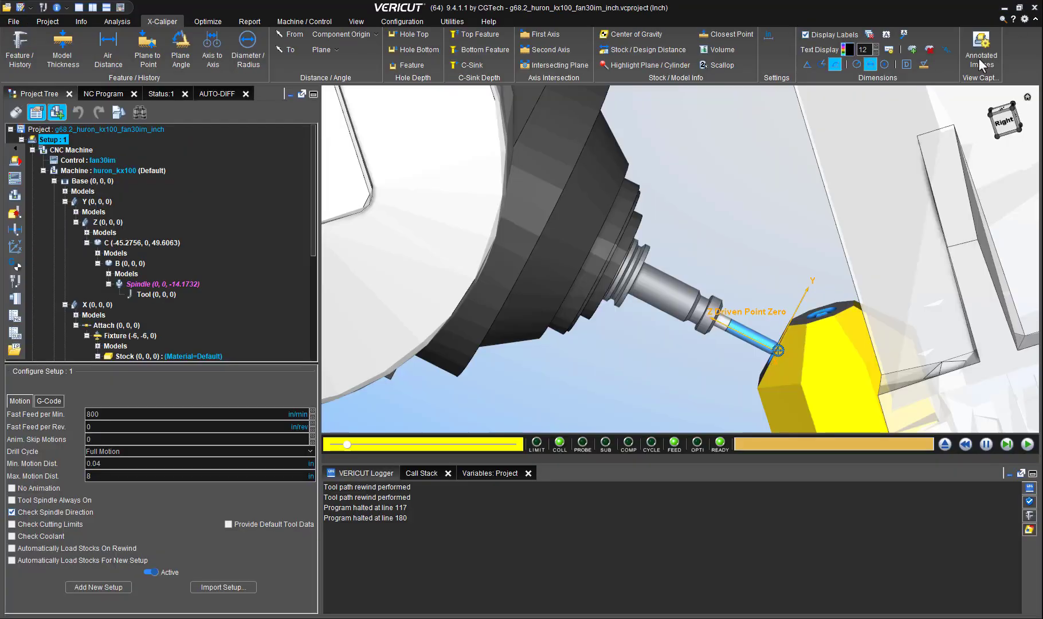
pyautogui.moveTo(833, 234)
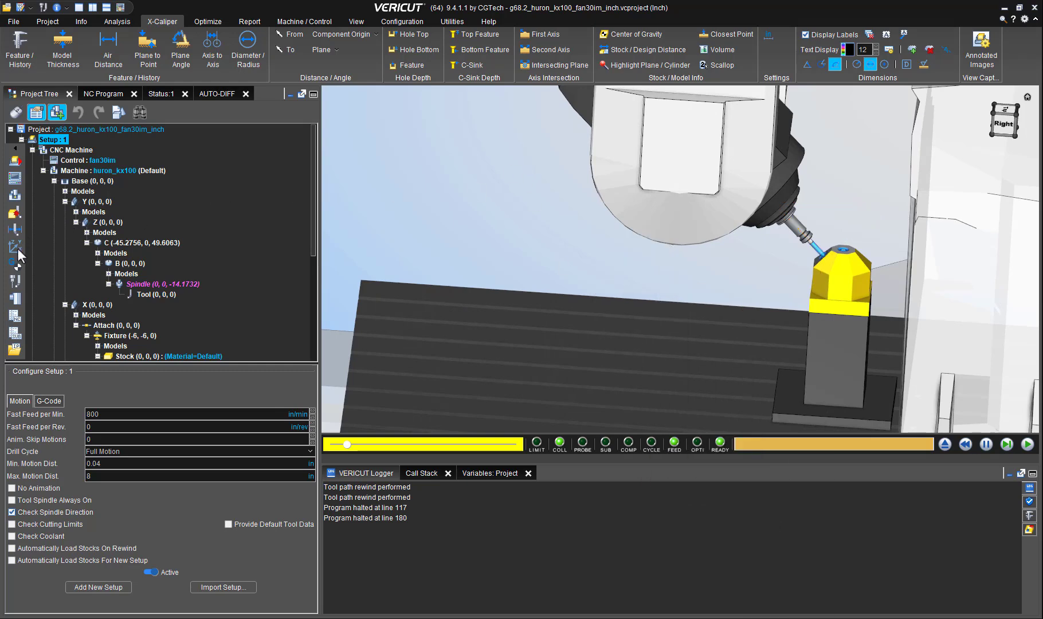
# Add a new coordinate system, Csys 1, under the Project Tree's Coordinate Systems.
pyautogui.click(83, 253)
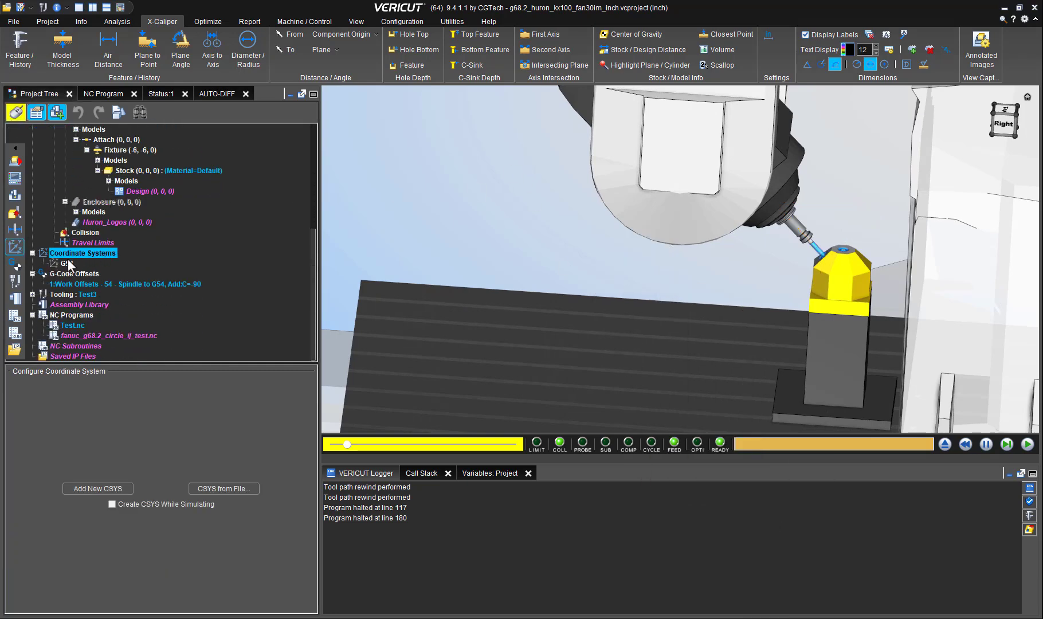
pyautogui.click(96, 488)
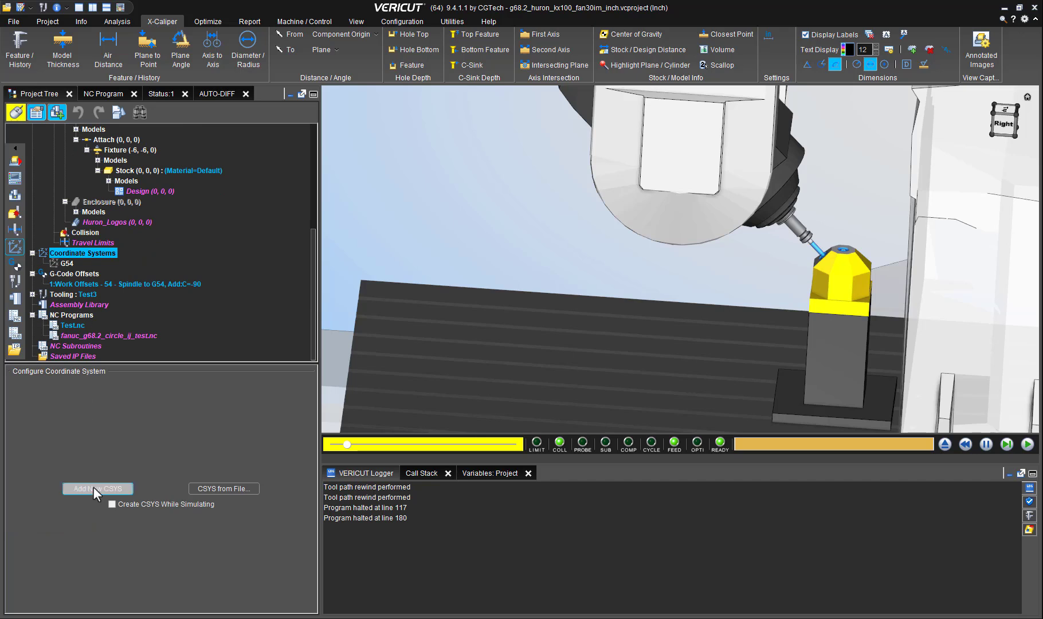
pyautogui.click(97, 488)
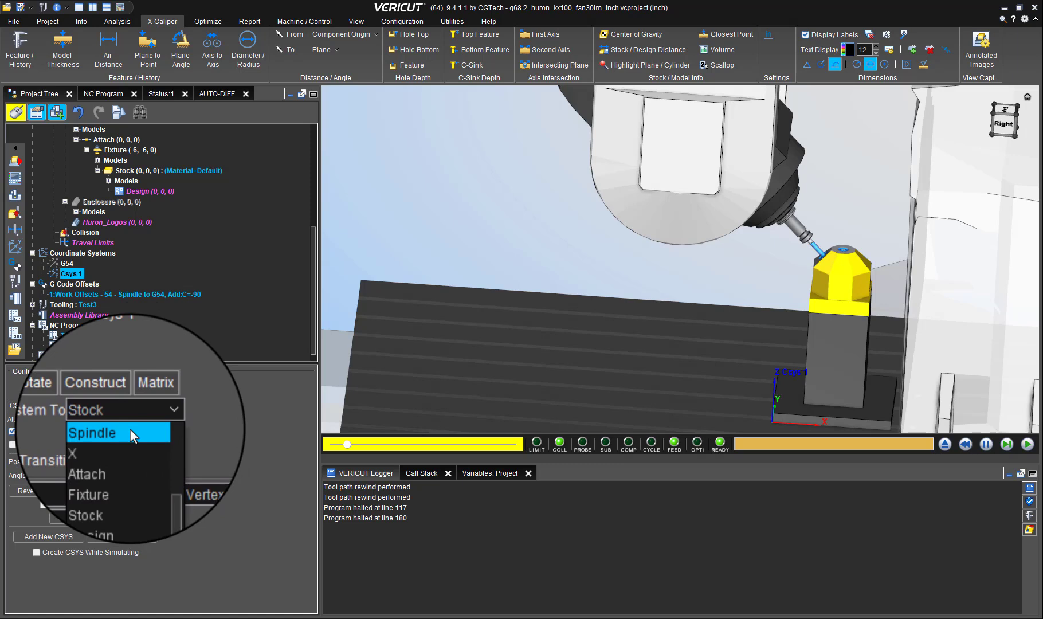
# Attach Csys 1 to the Spindle and translate it by 0 0 -6.5.
pyautogui.click(93, 432)
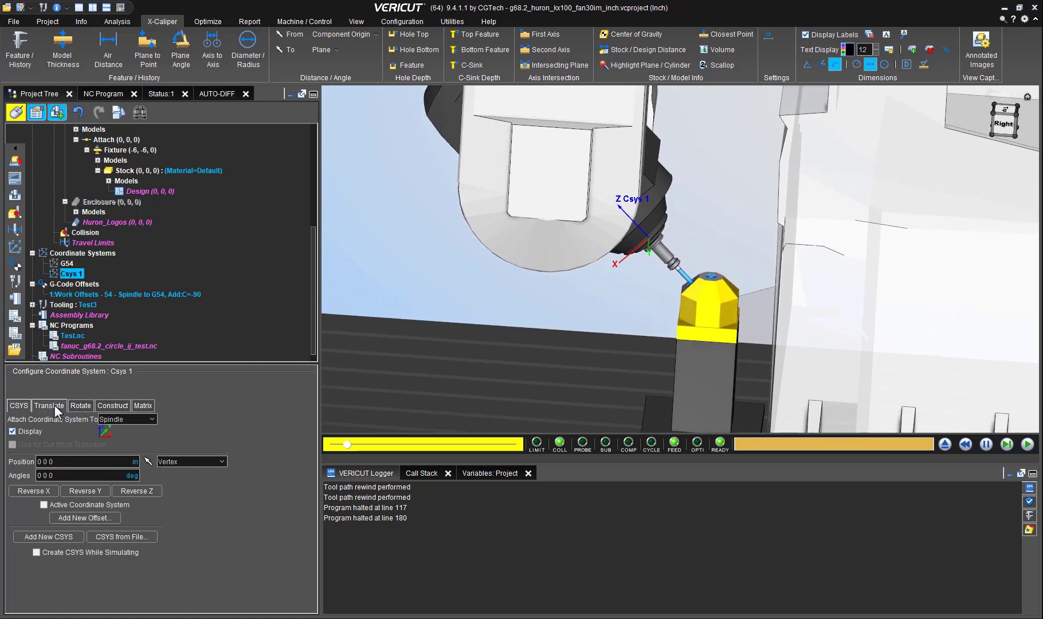
pyautogui.click(49, 405)
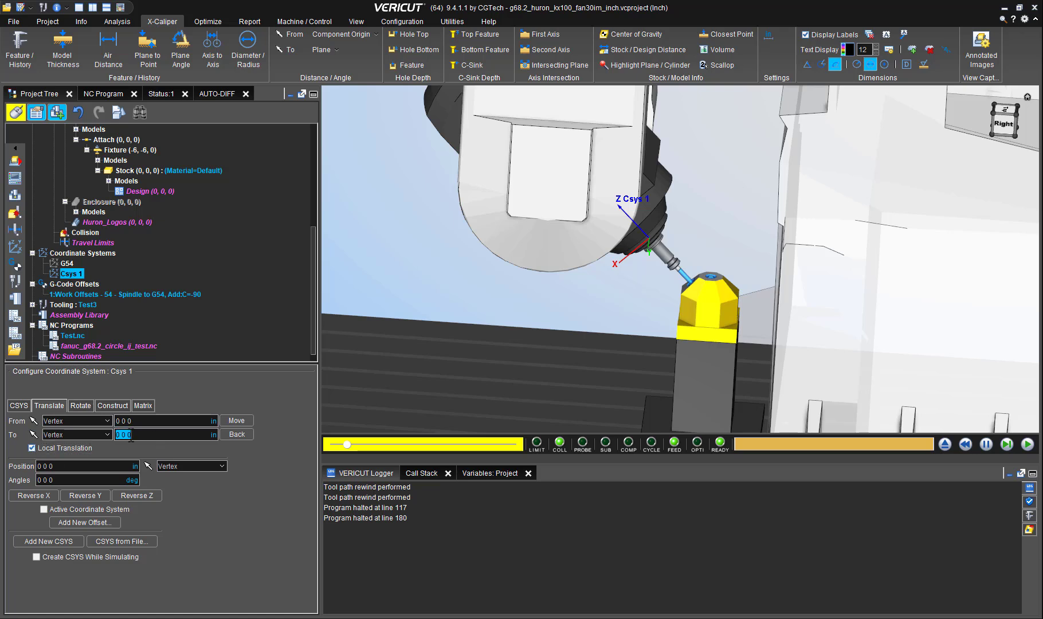
pyautogui.click(140, 434)
pyautogui.write('-6.5')
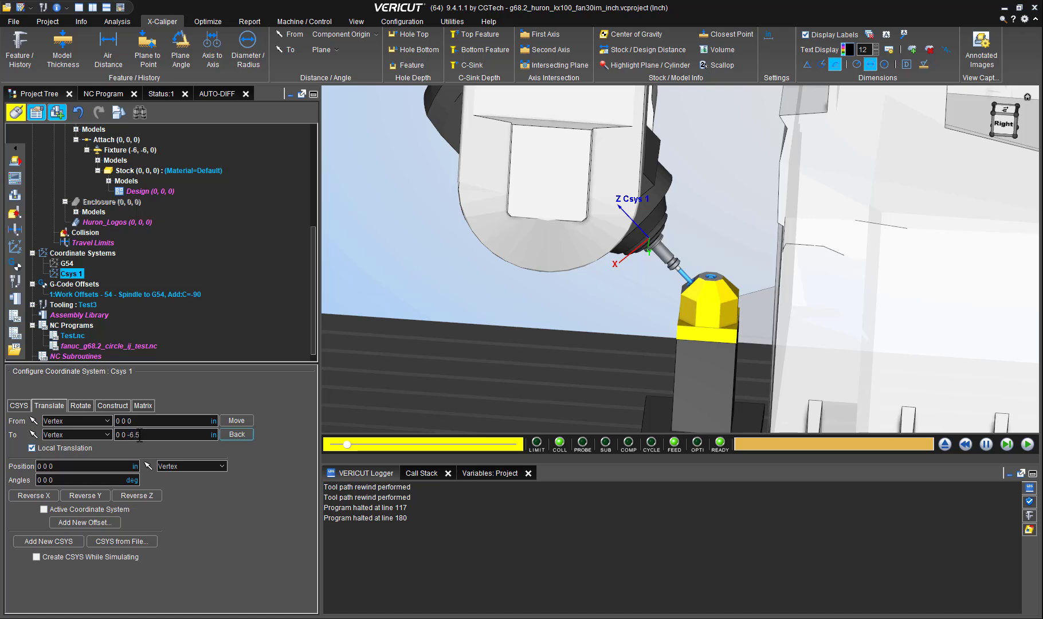
pyautogui.click(235, 420)
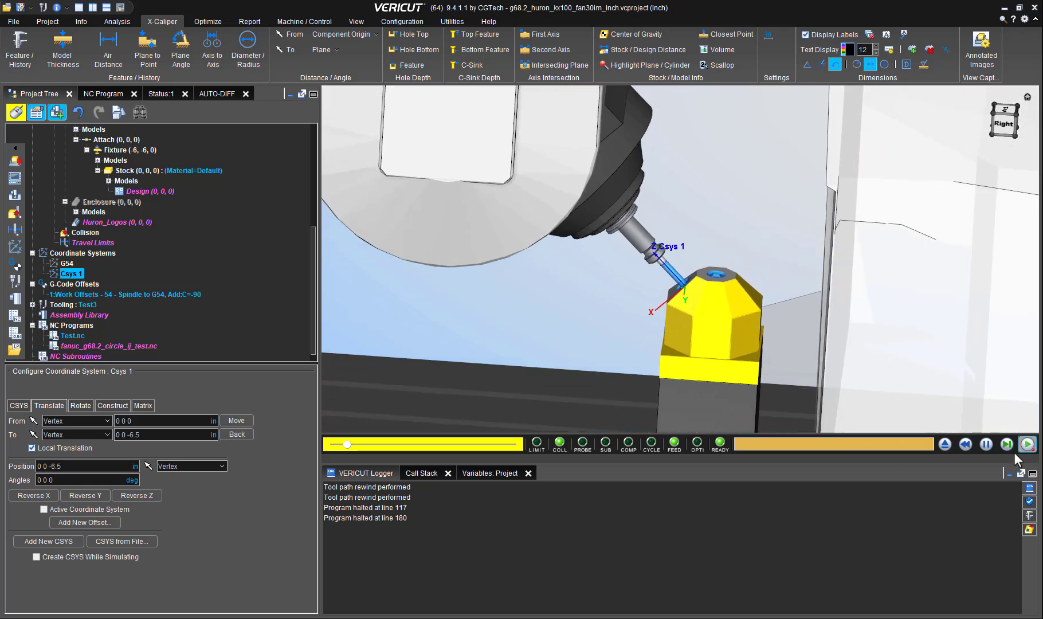
# Run the program to halt at line 195 and set X-Caliper From to CSYS Origin.
pyautogui.click(1027, 444)
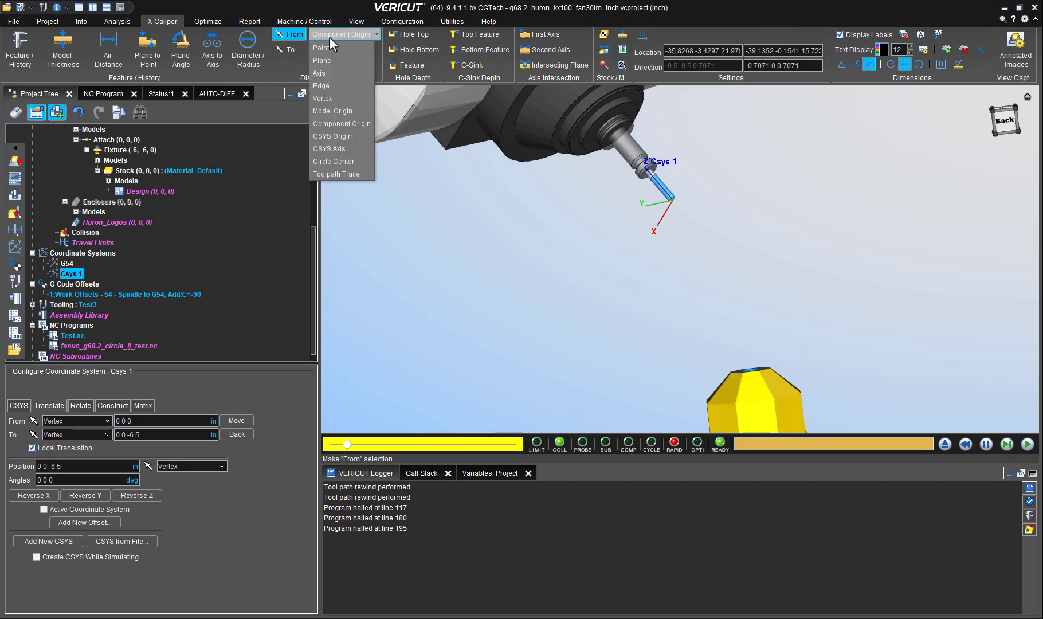
pyautogui.moveTo(335, 135)
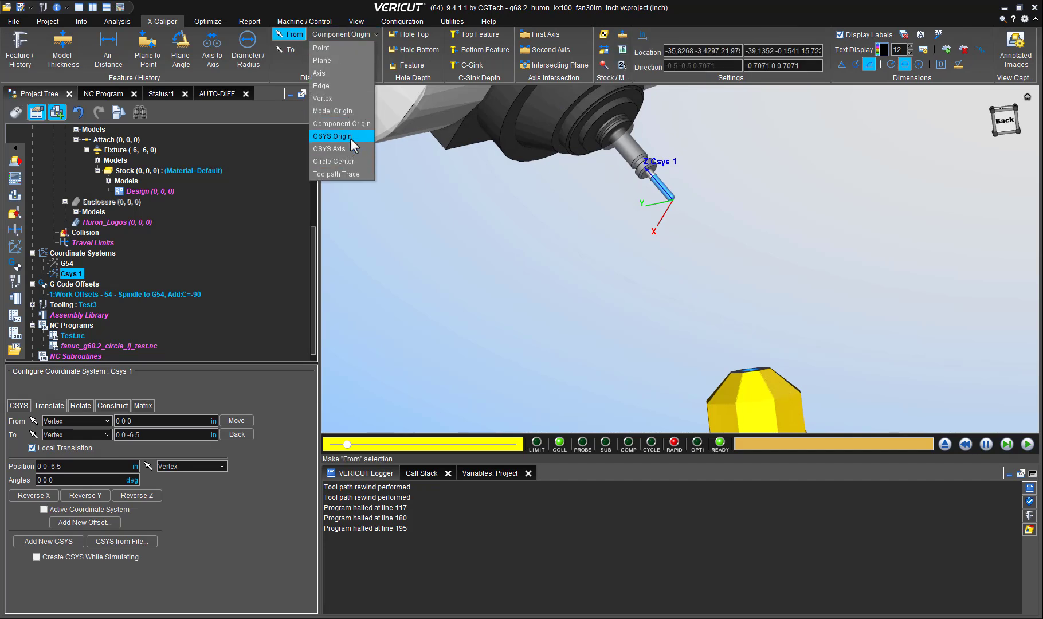
pyautogui.click(334, 136)
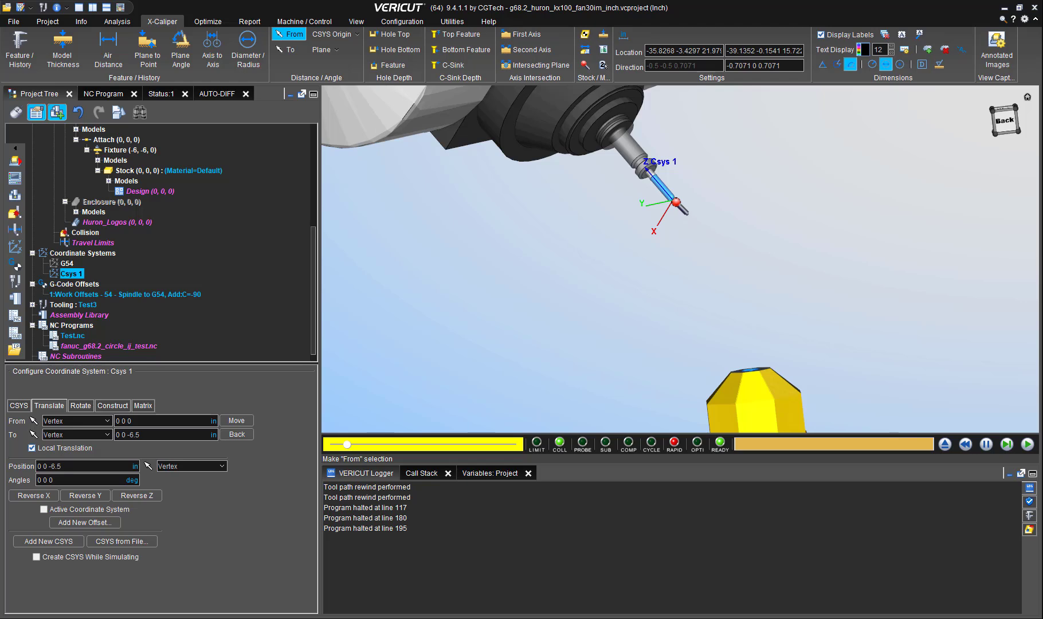